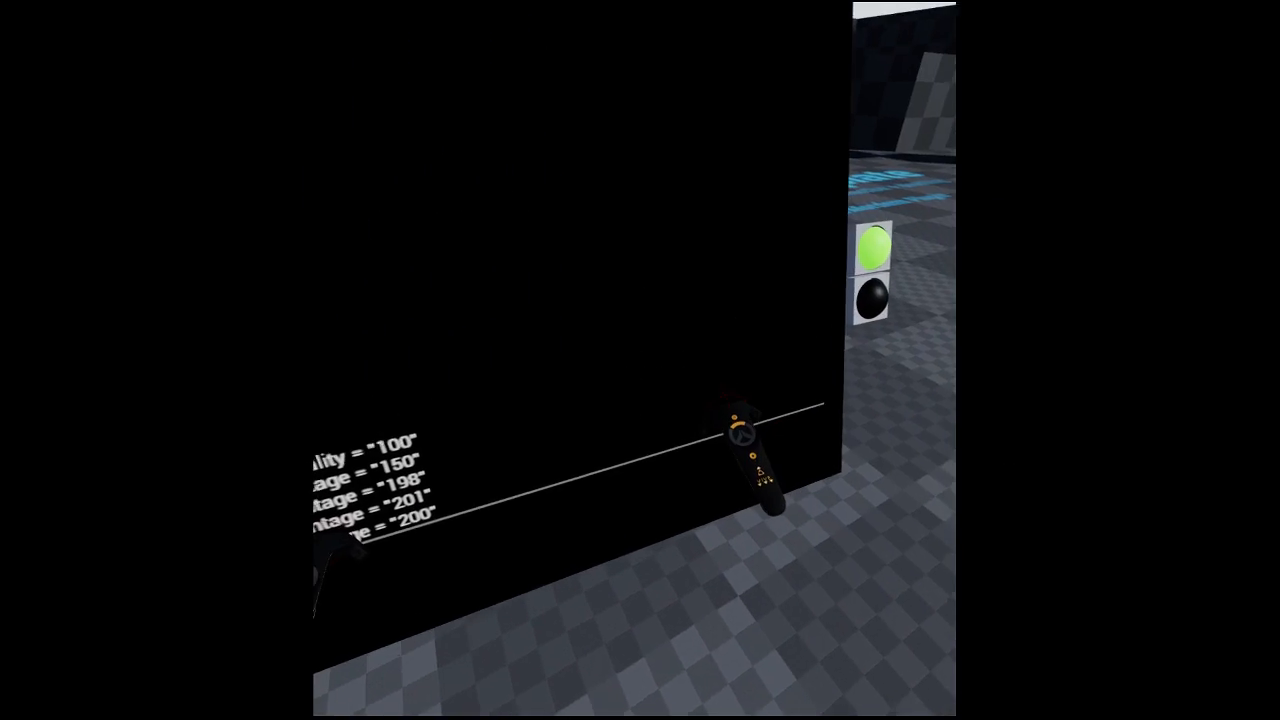
mouse_move(640, 360)
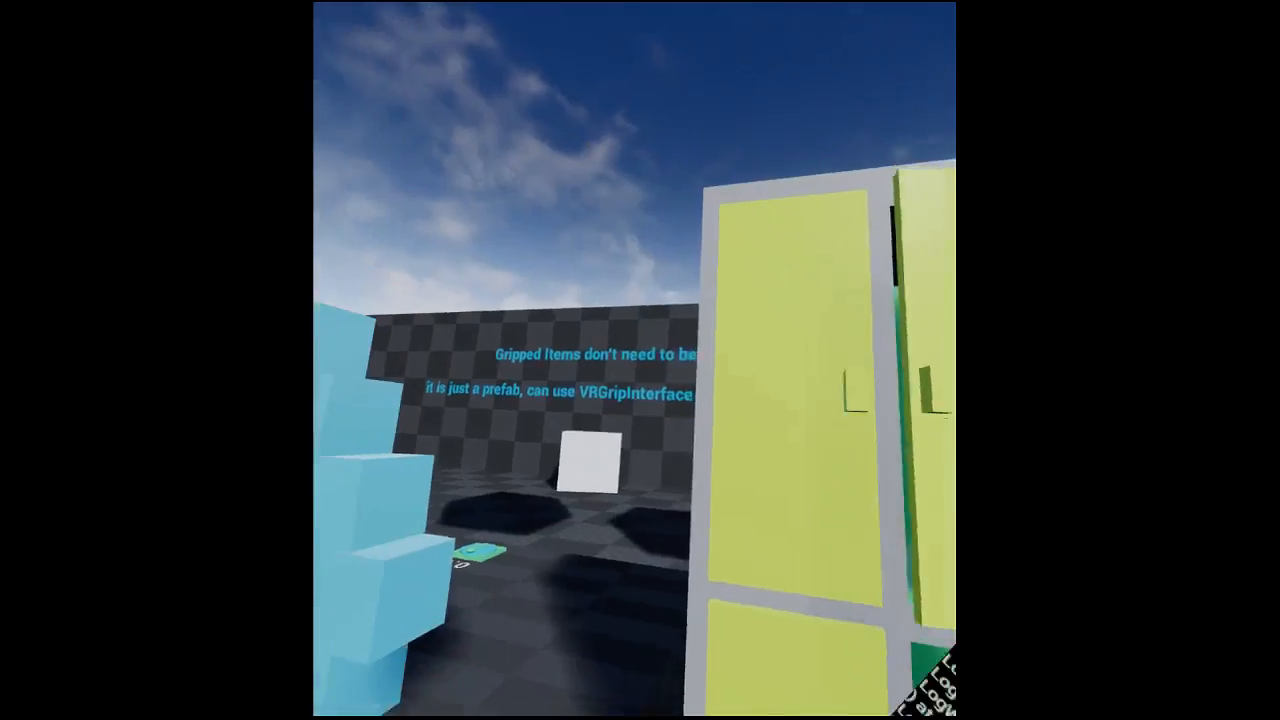
mouse_move(640, 360)
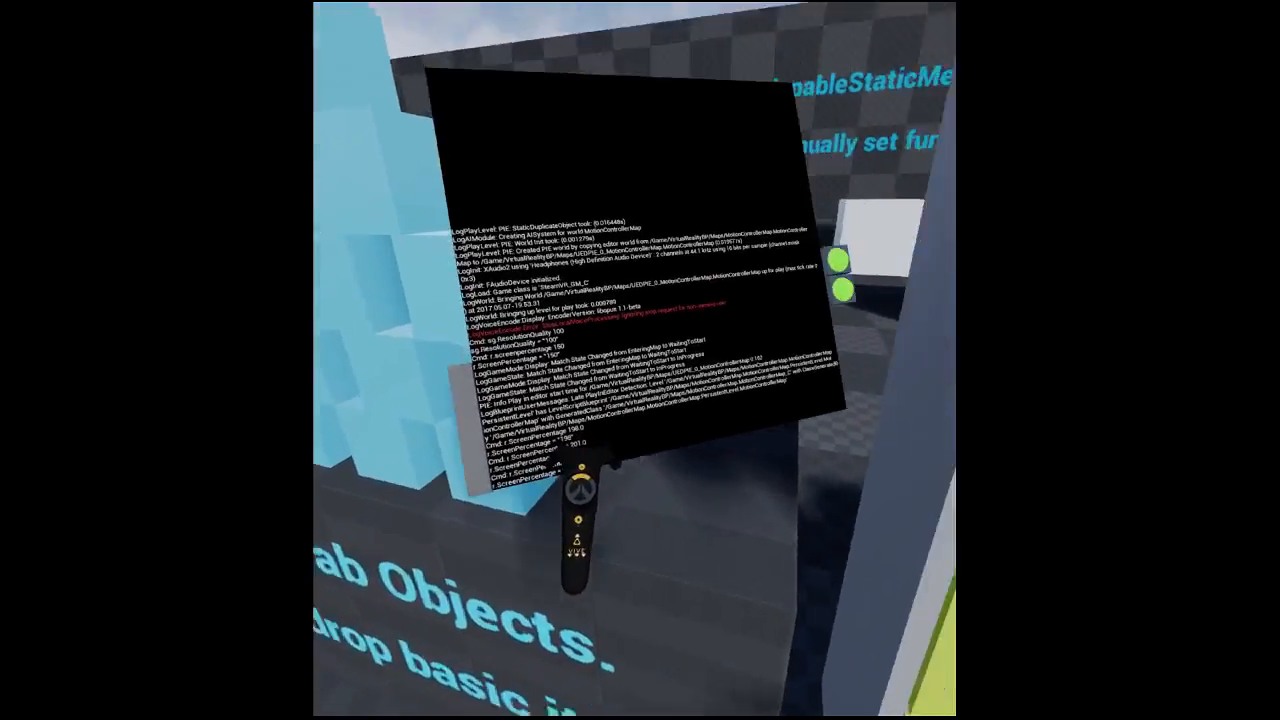
mouse_move(640, 360)
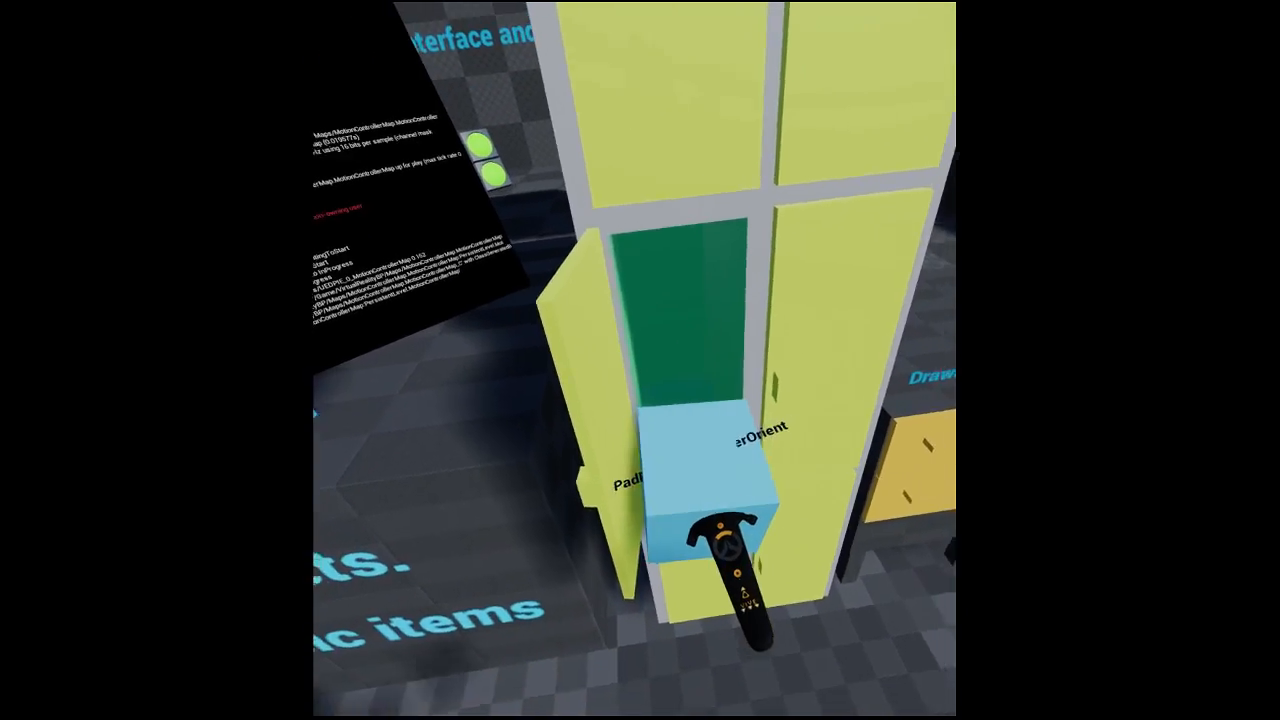
mouse_move(640, 360)
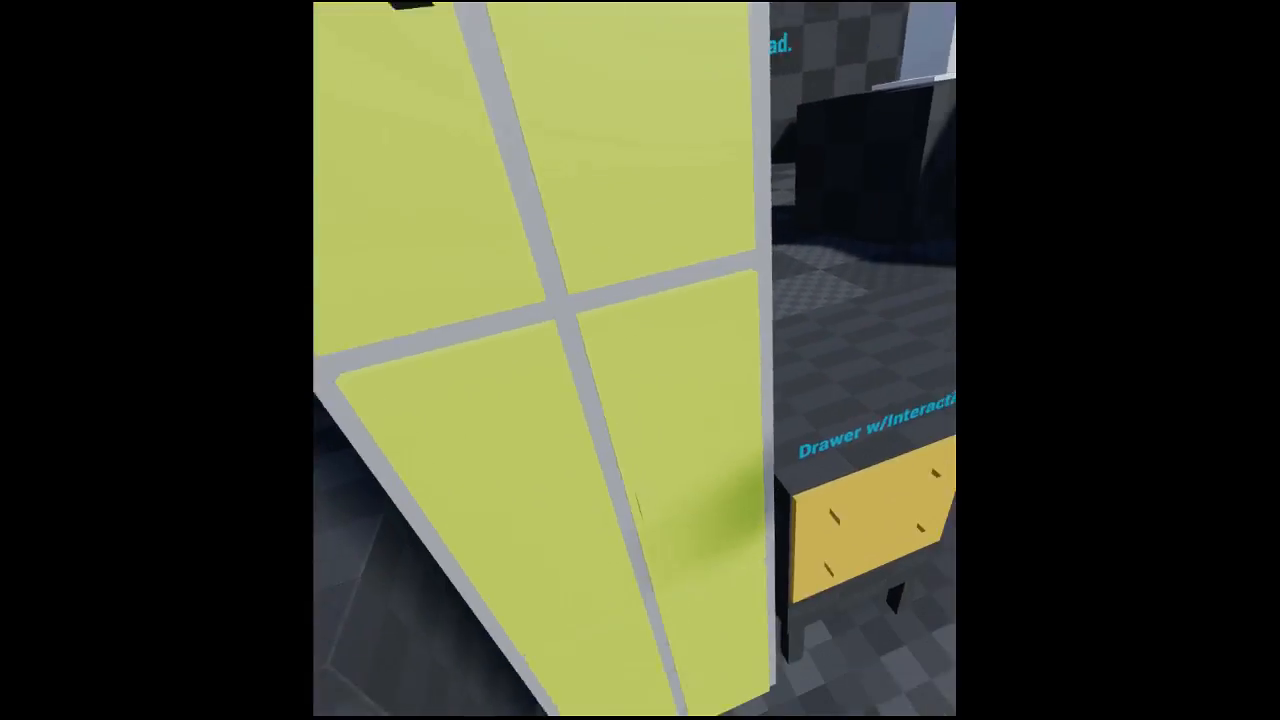
scroll("down", 3)
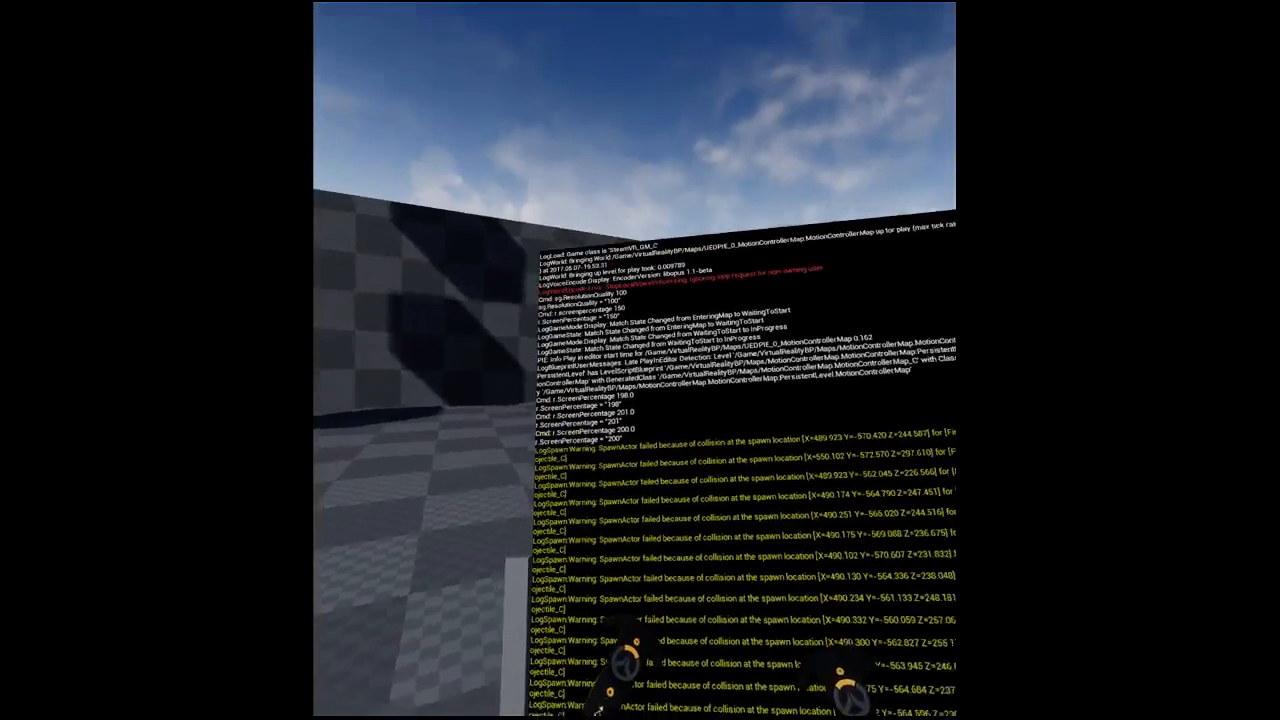
mouse_move(640, 360)
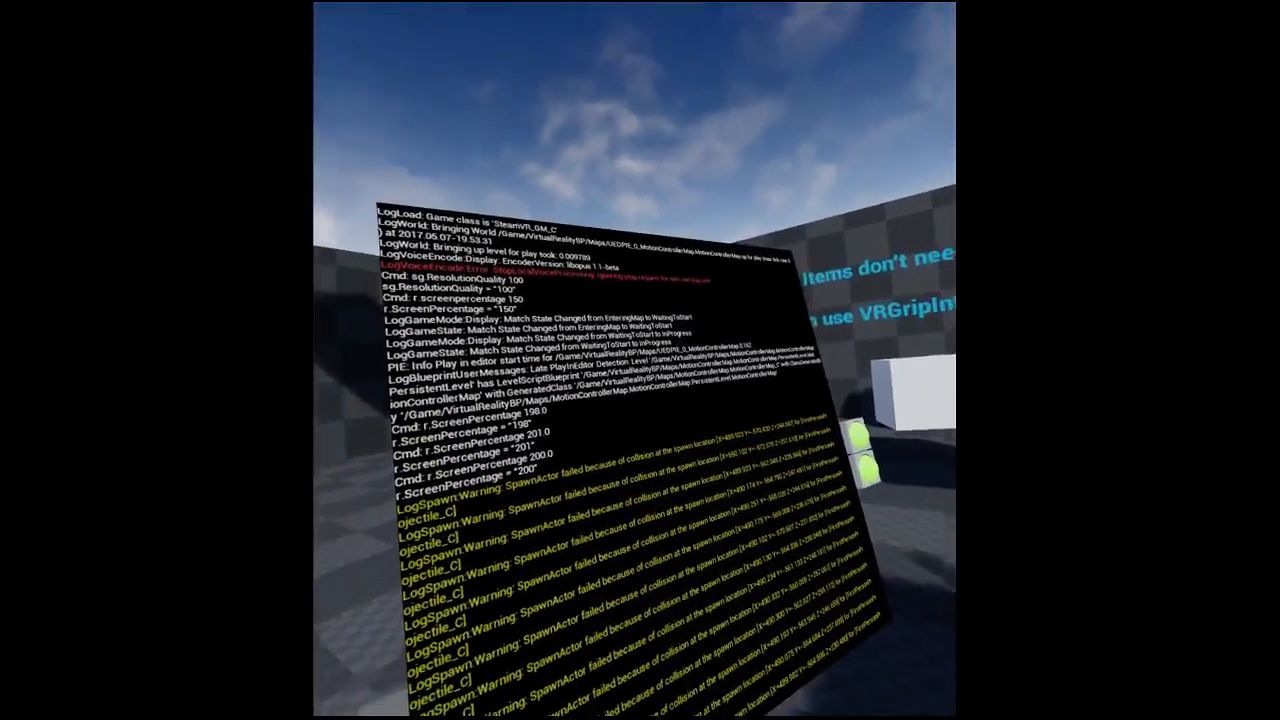
mouse_move(640, 360)
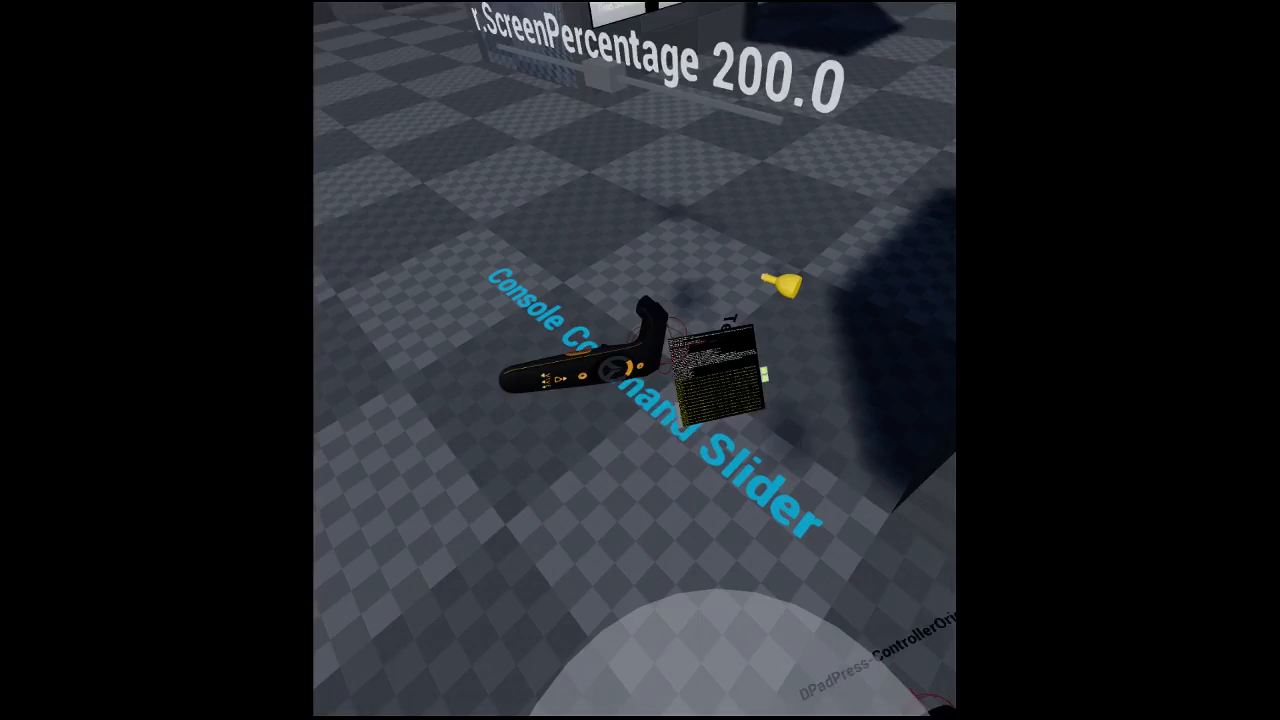
mouse_move(640, 360)
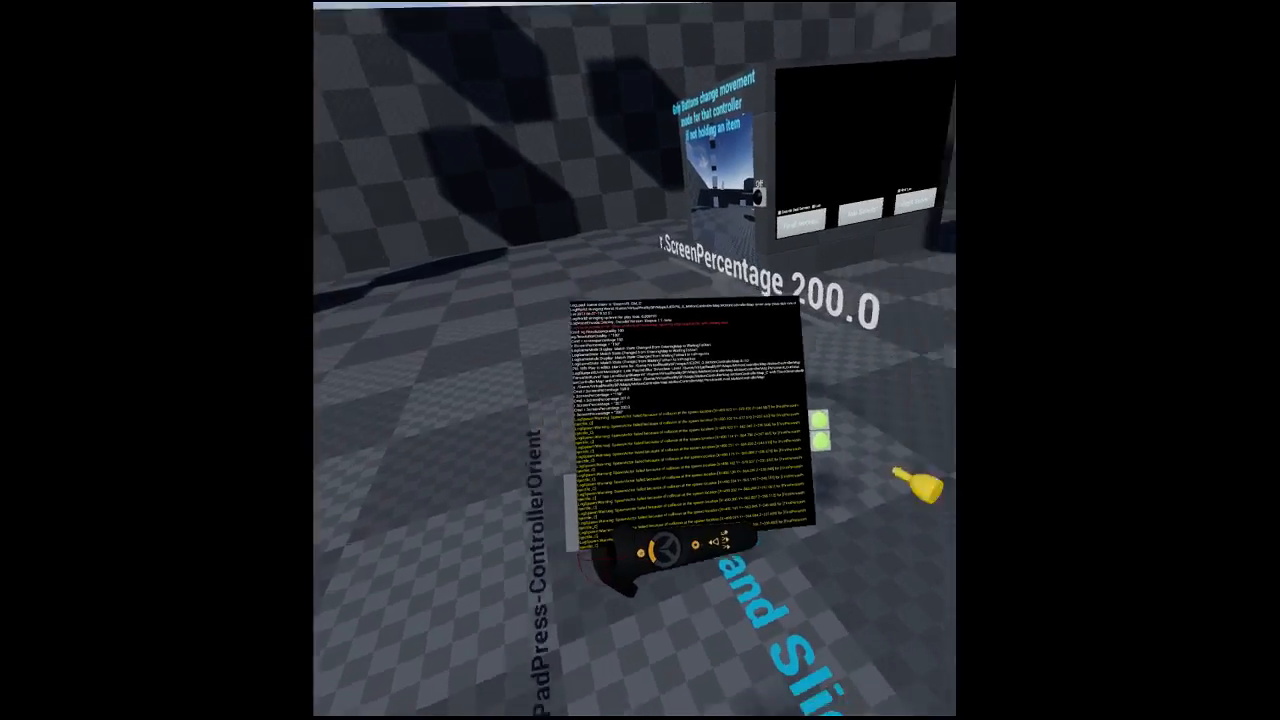
mouse_move(640, 360)
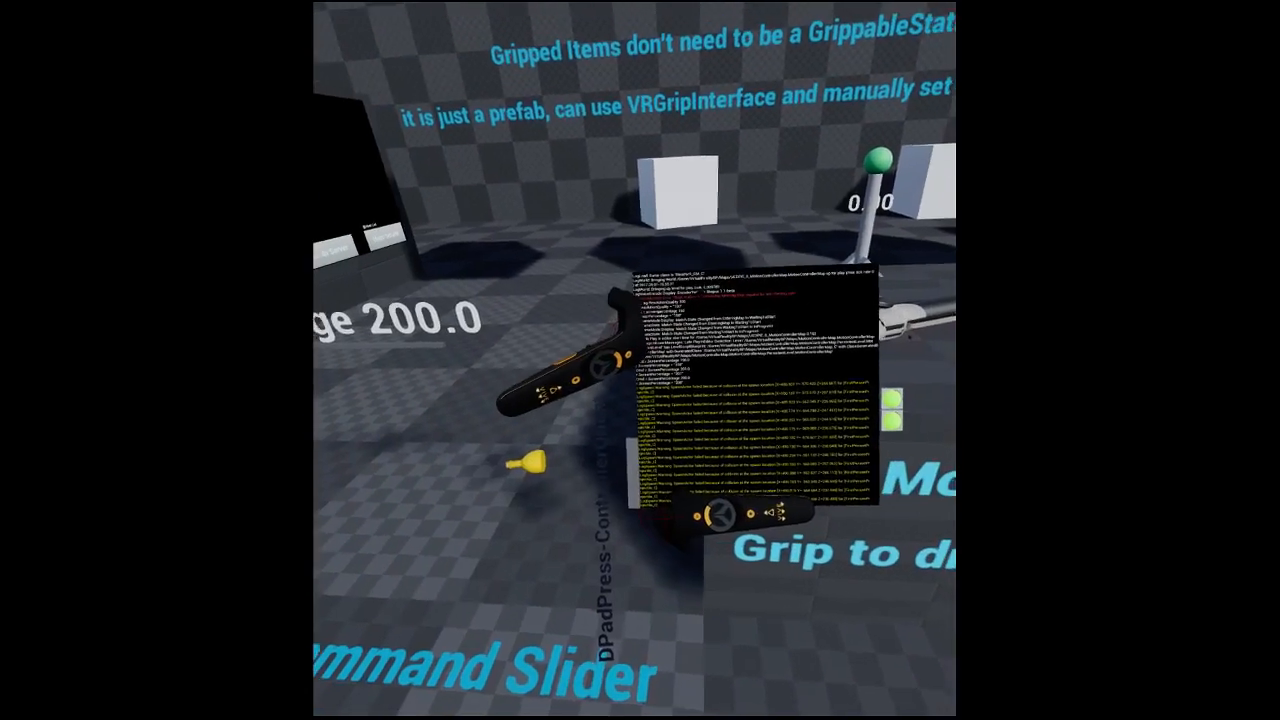